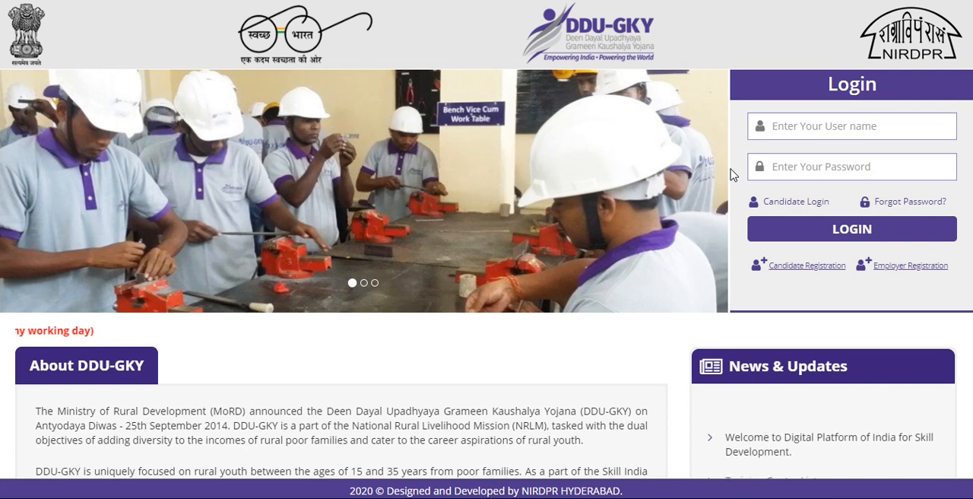
Sign in to the DDU-GKY portal with a saved user account and reach the dashboard
click(852, 124)
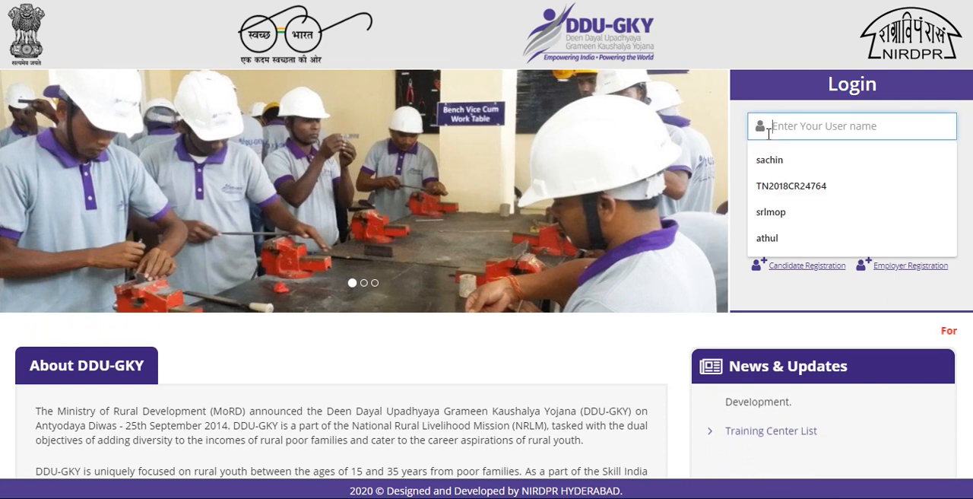
click(770, 212)
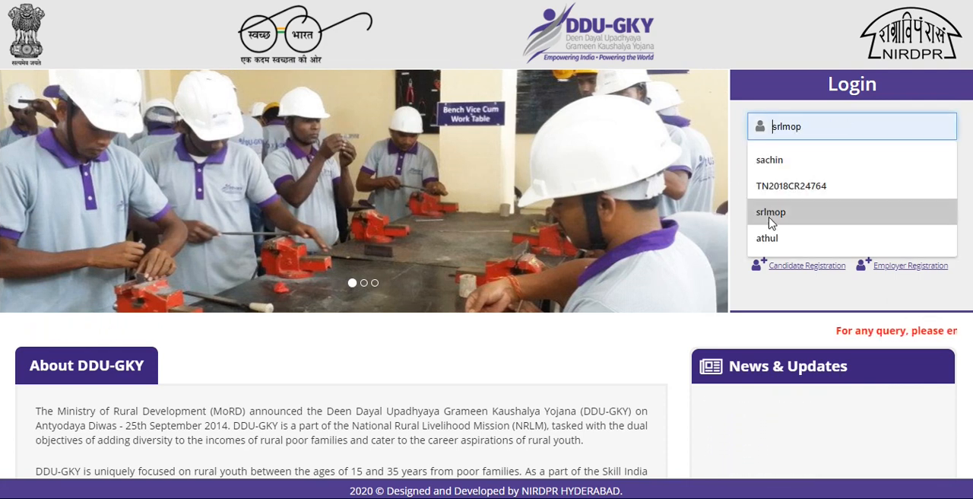
click(768, 237)
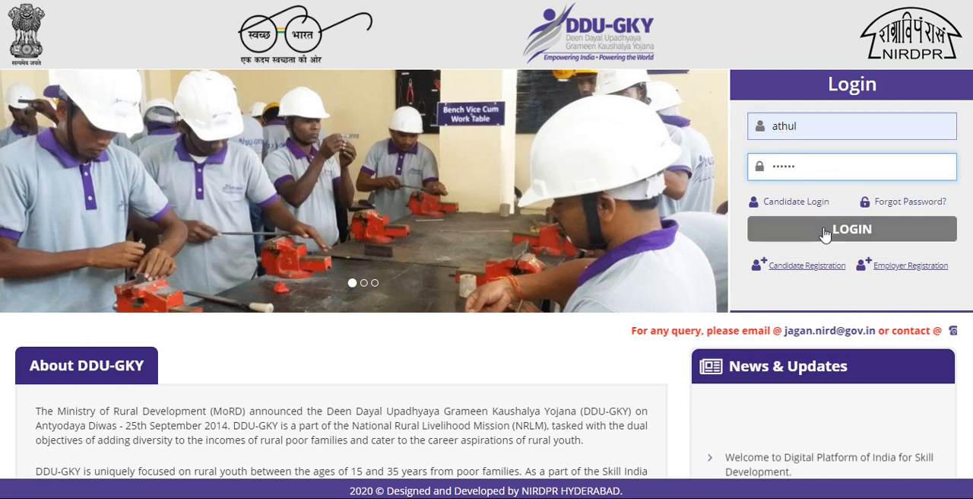
click(852, 228)
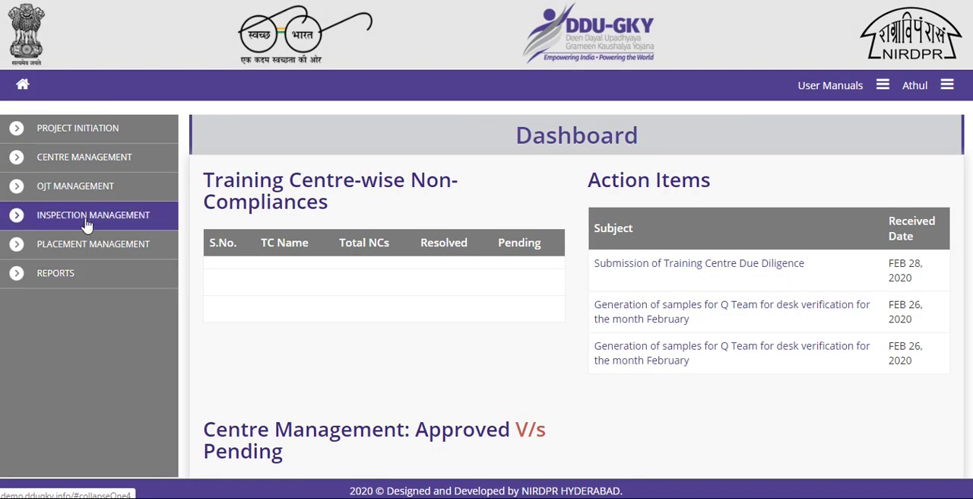
Navigate to the Legacy Inspections list under Inspection Management
click(93, 215)
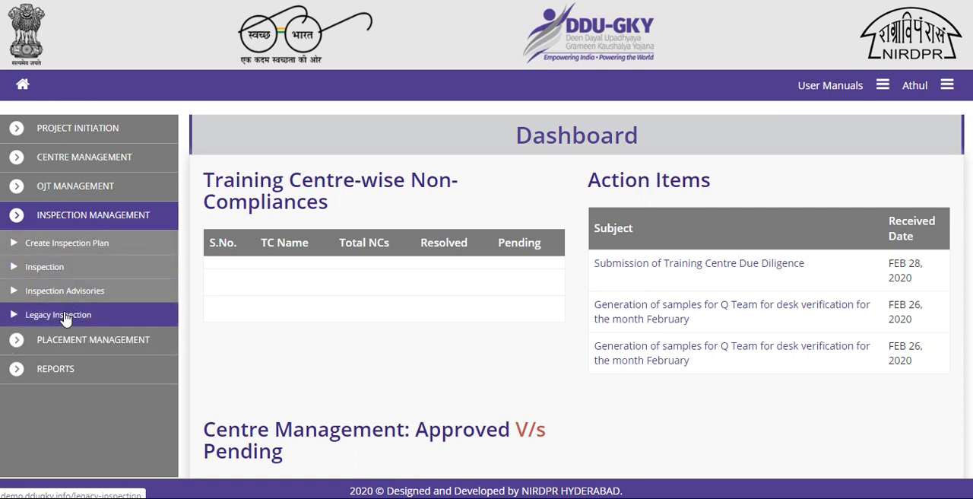
click(58, 313)
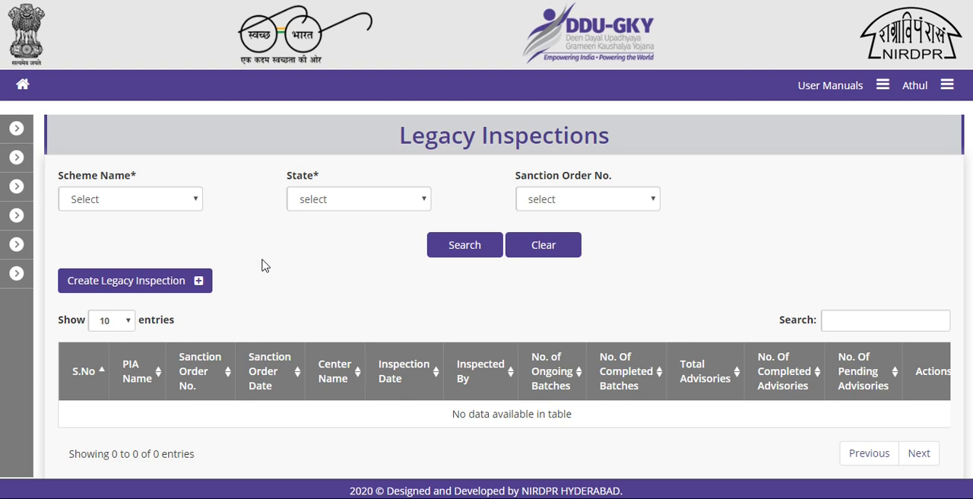
mouse_move(140, 285)
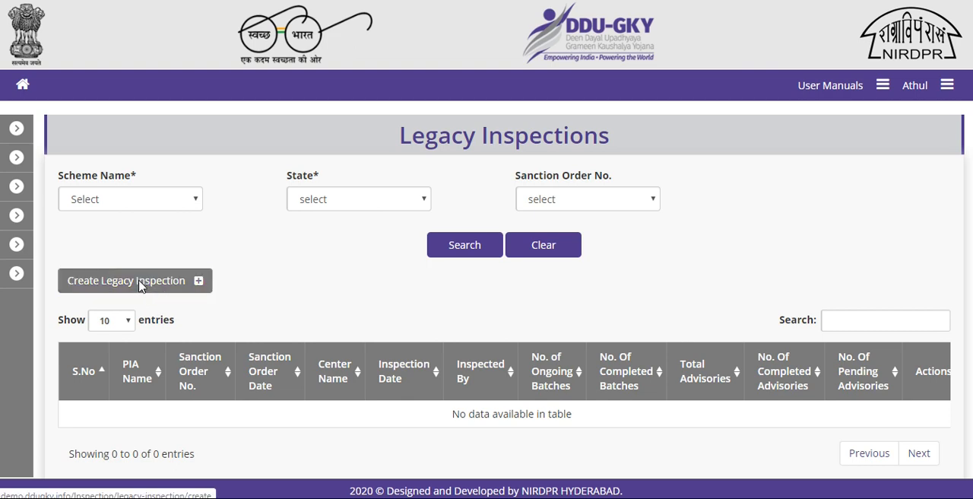
Start a new Legacy Inspection and review its fields down to the Inspected By choices
click(133, 280)
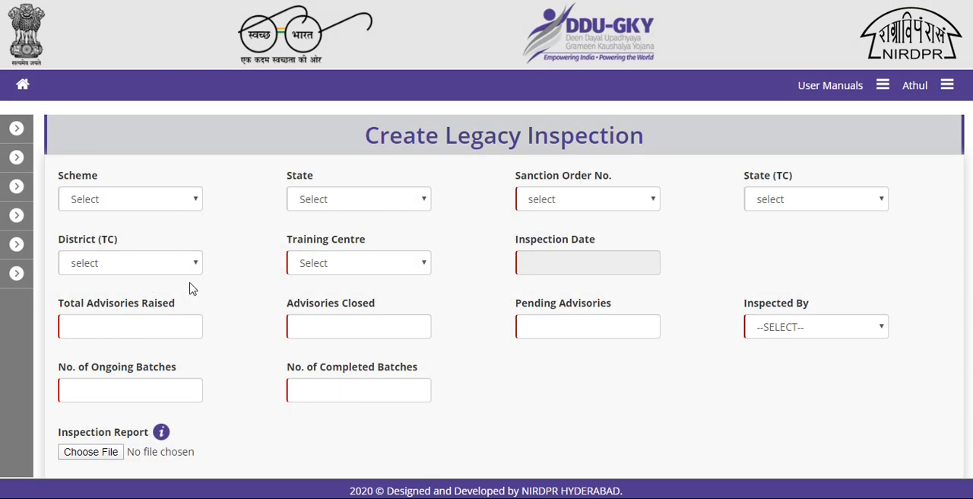
scroll(down, 3)
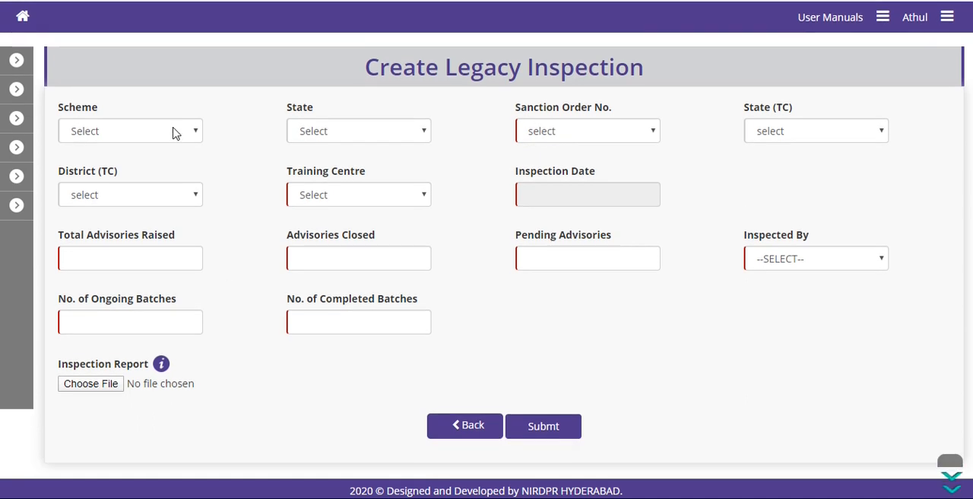
mouse_move(278, 134)
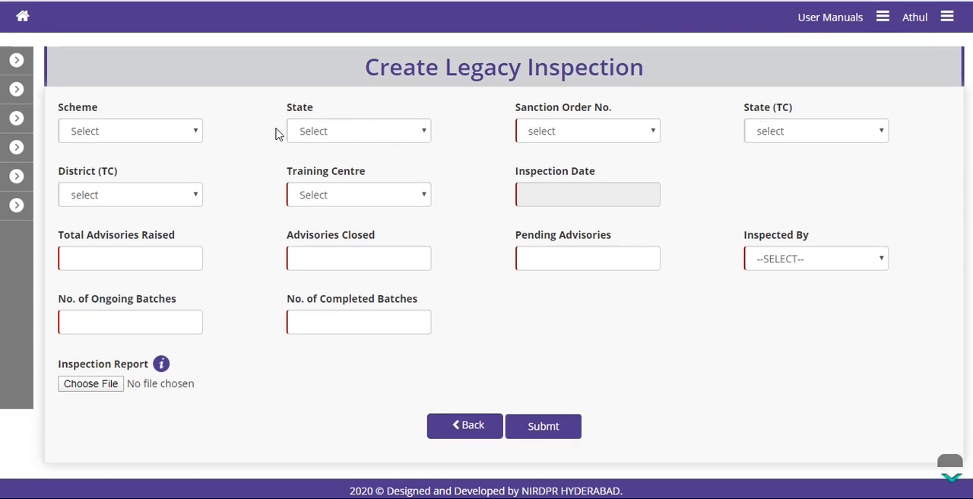
mouse_move(308, 211)
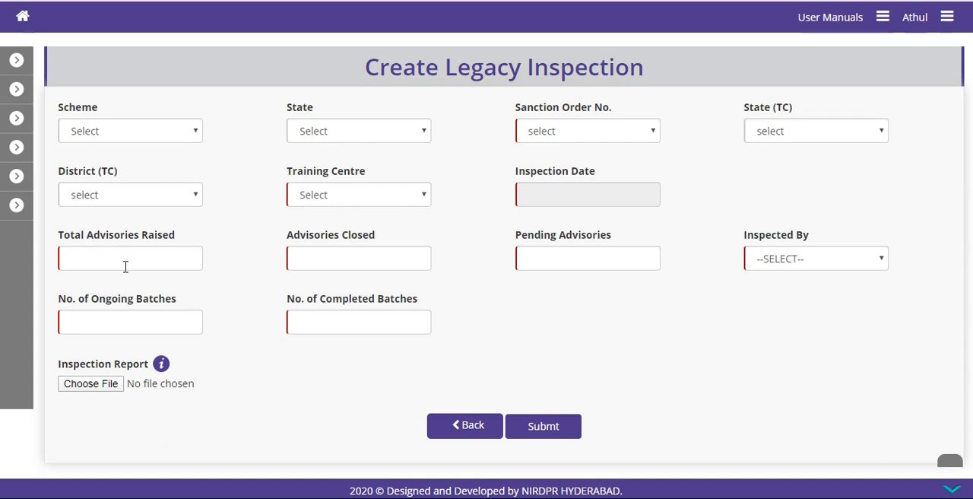
mouse_move(431, 256)
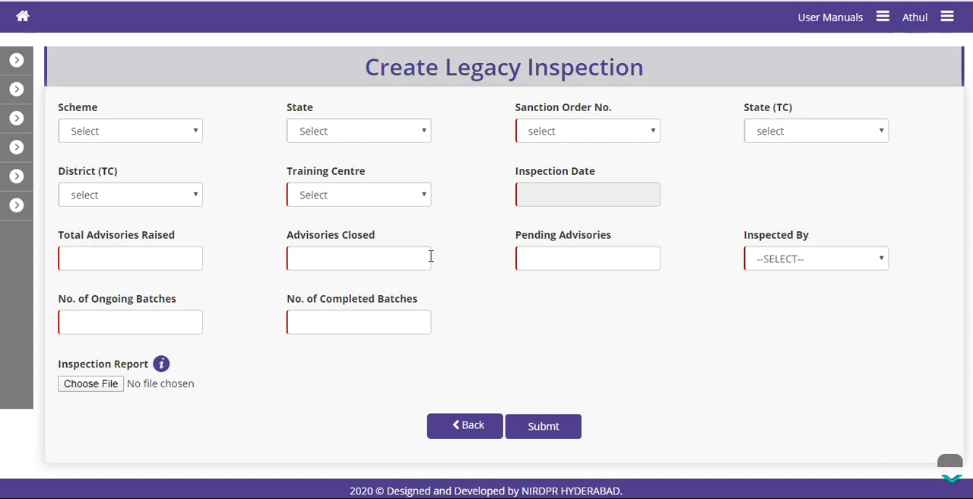
mouse_move(794, 259)
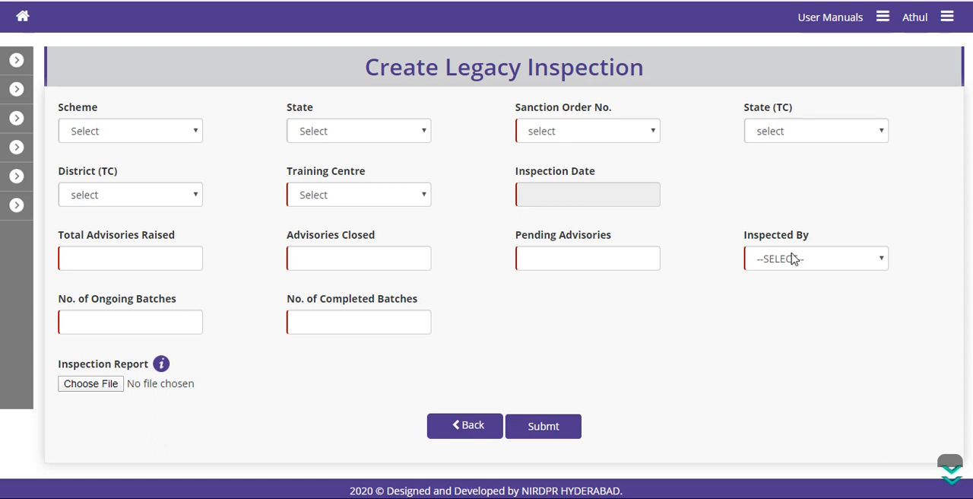
click(543, 426)
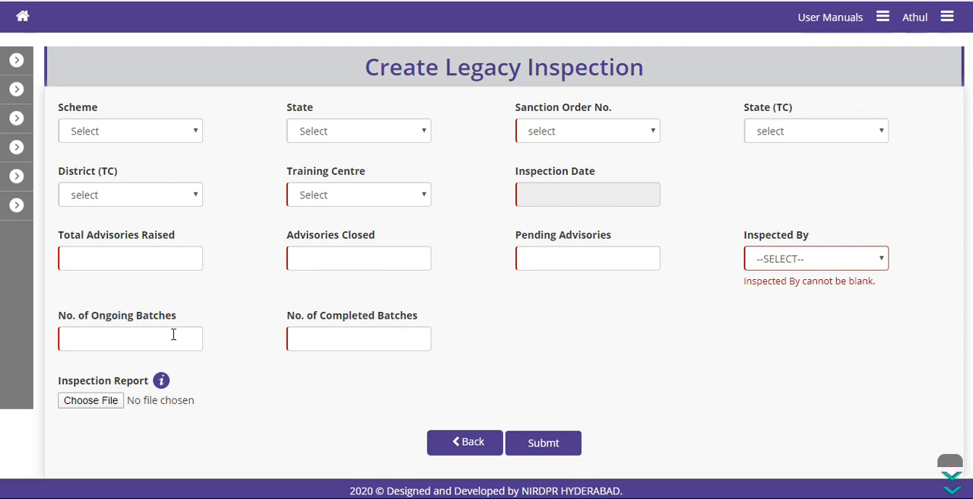
mouse_move(192, 406)
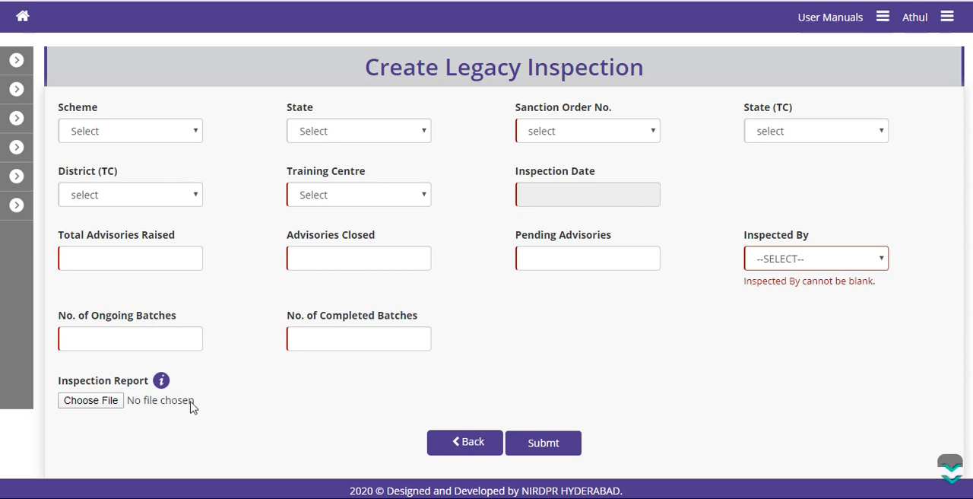
mouse_move(91, 400)
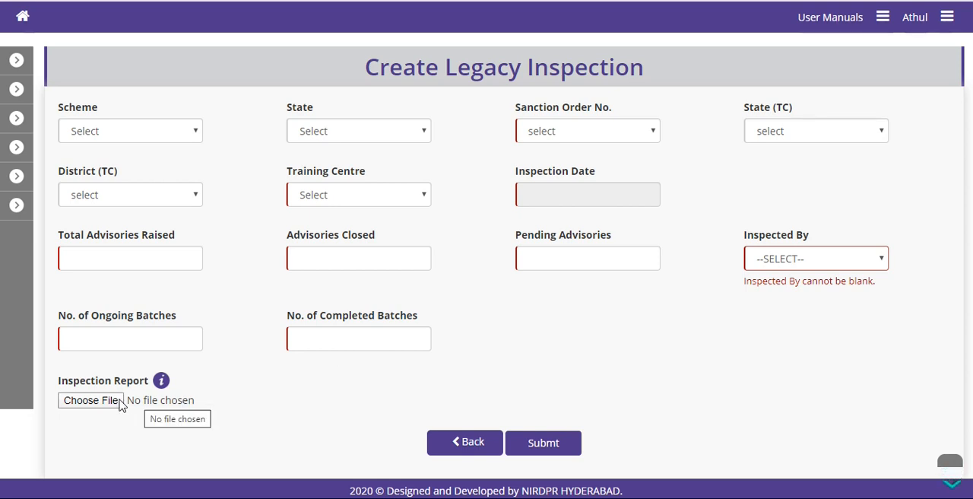